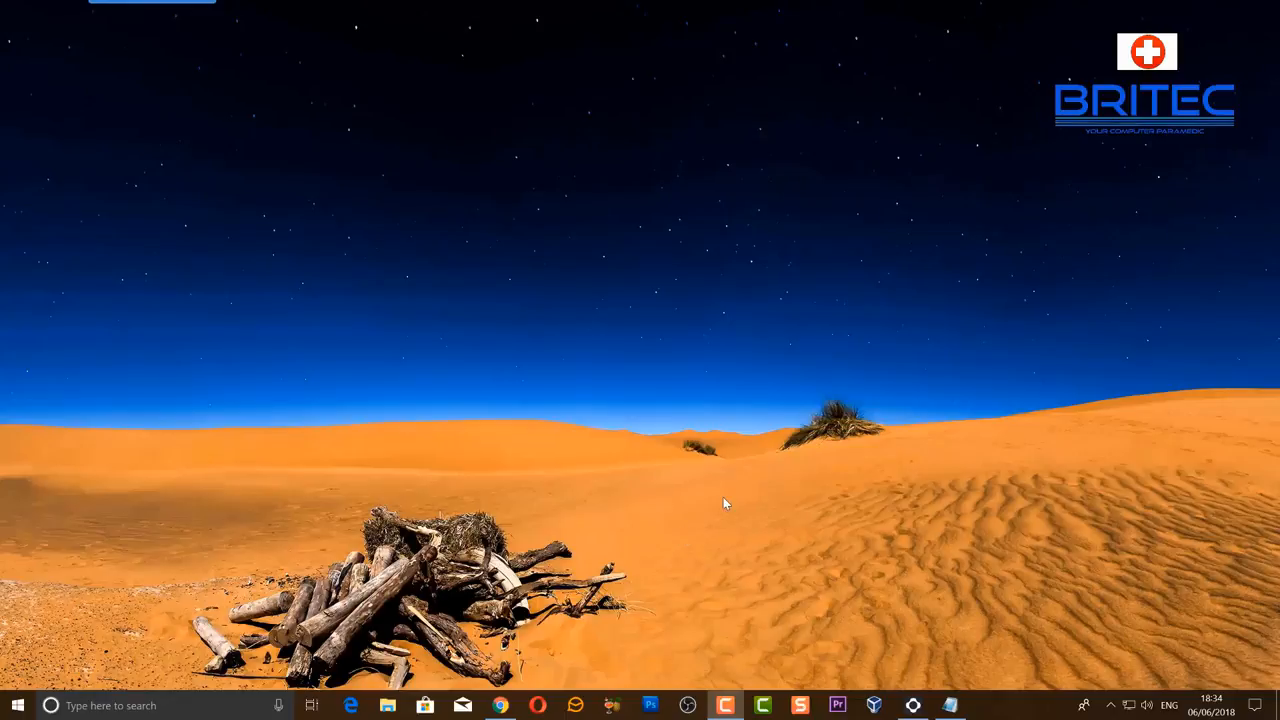
pyautogui.moveTo(768, 498)
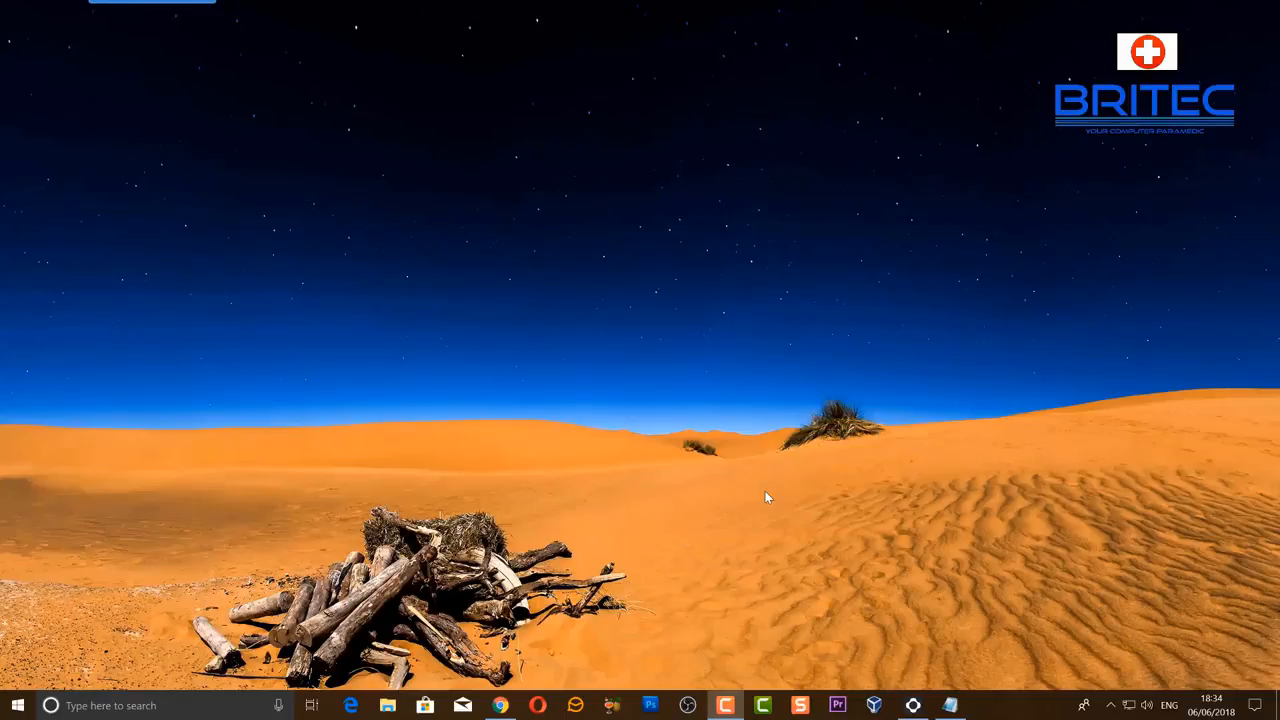
pyautogui.moveTo(758, 502)
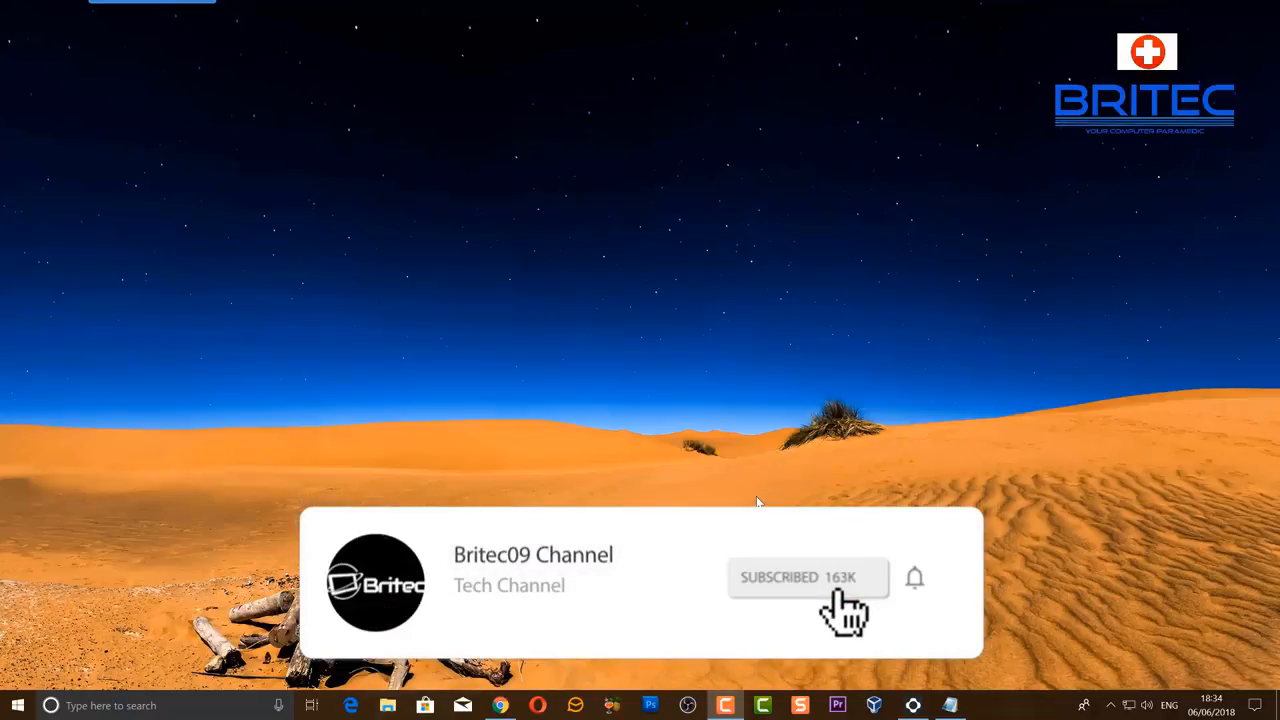
pyautogui.moveTo(918, 600)
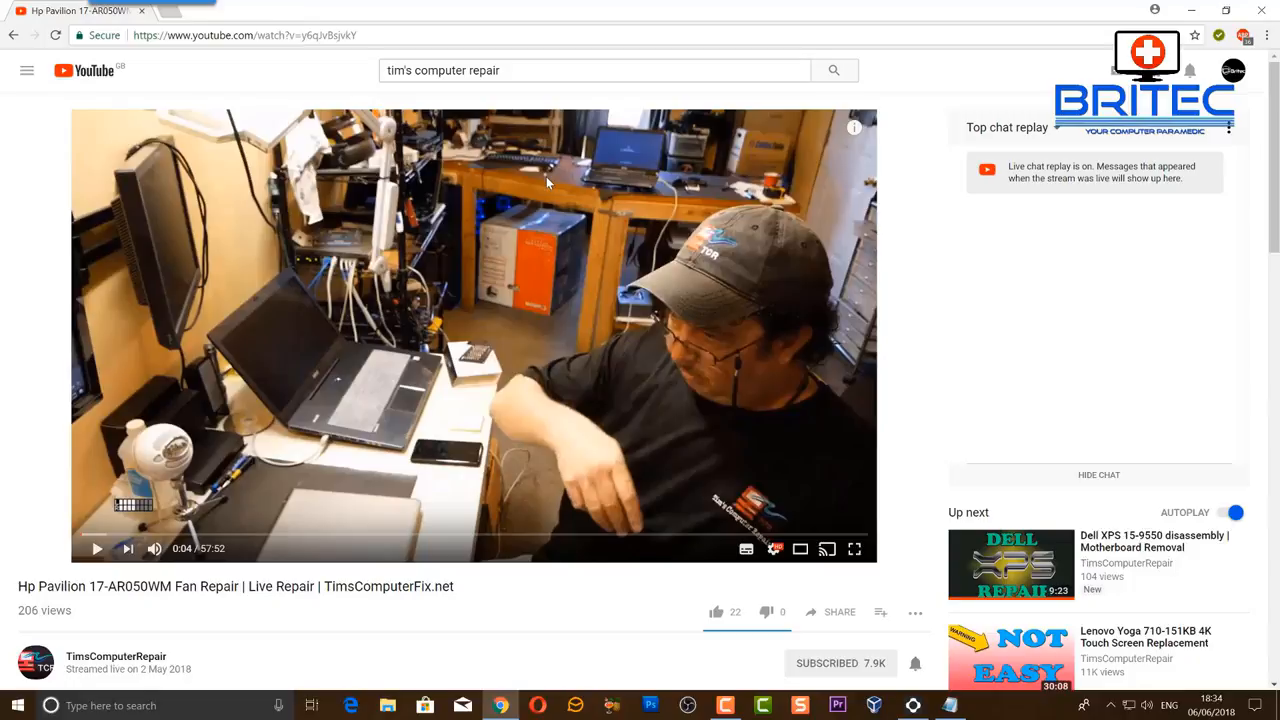
pyautogui.moveTo(368, 364)
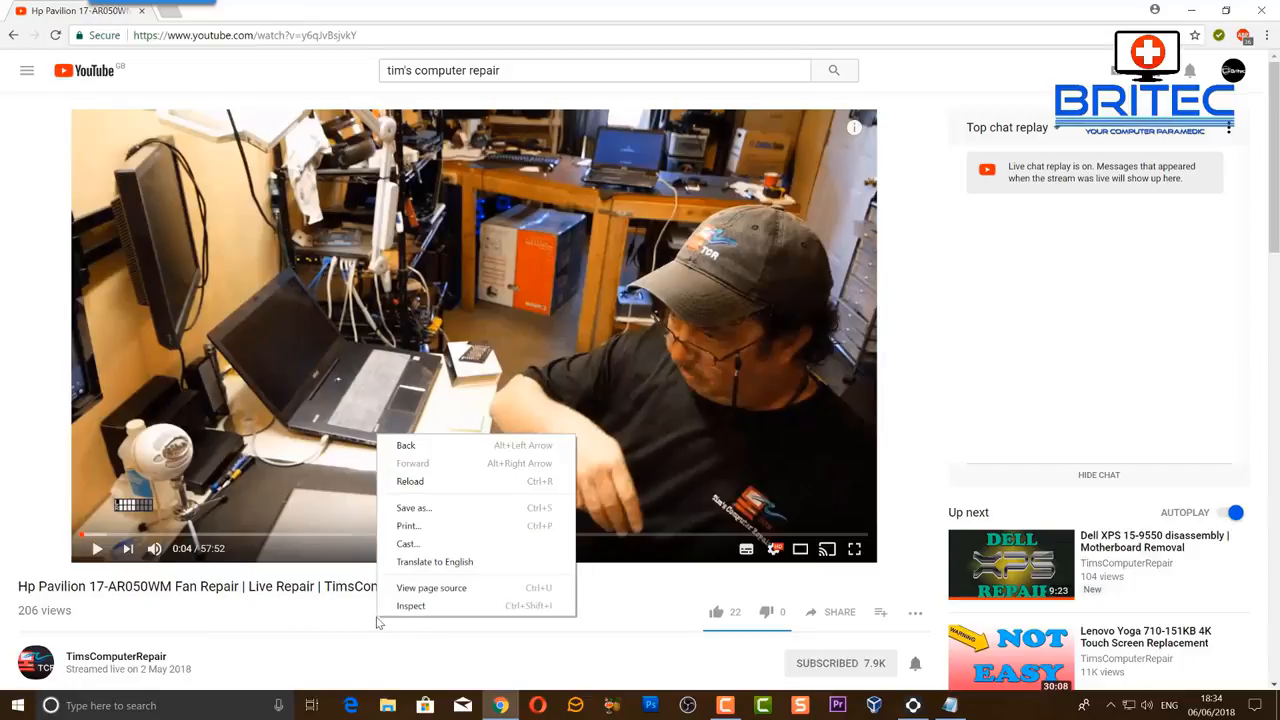
pyautogui.moveTo(408, 544)
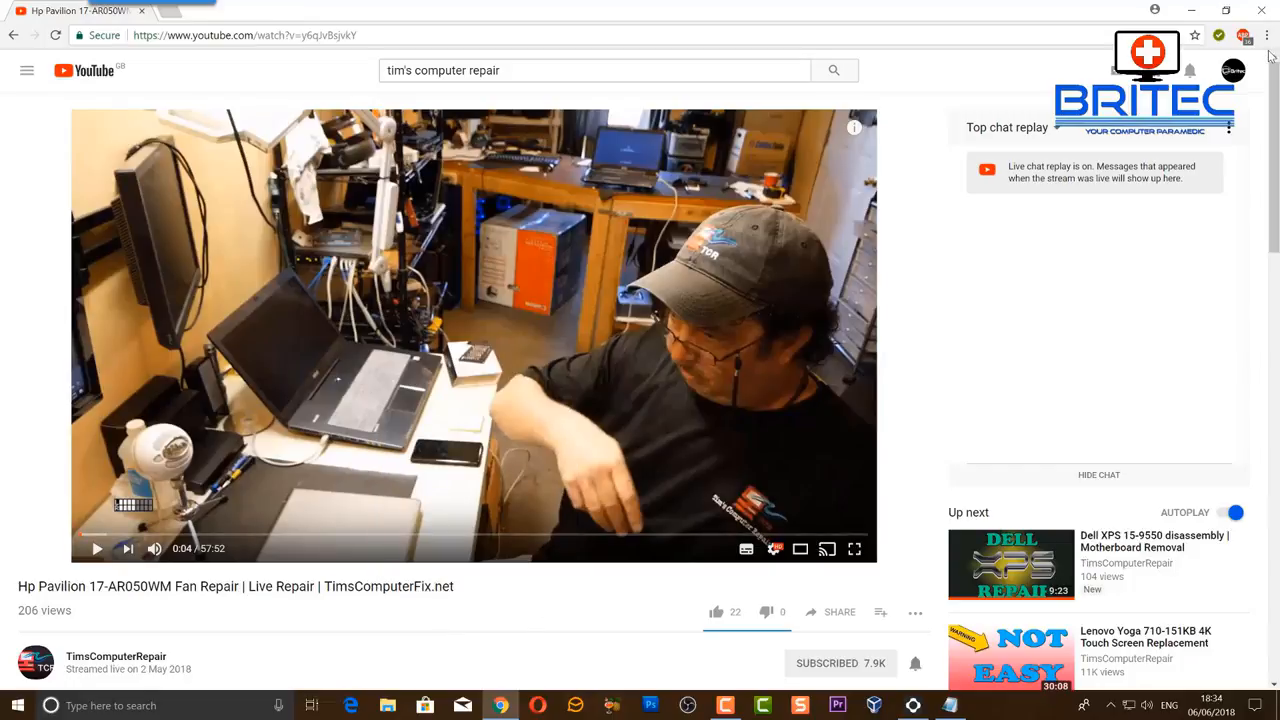
# Choose Cast… from Chrome's menu to list nearby devices for youtube.com.
pyautogui.click(1266, 36)
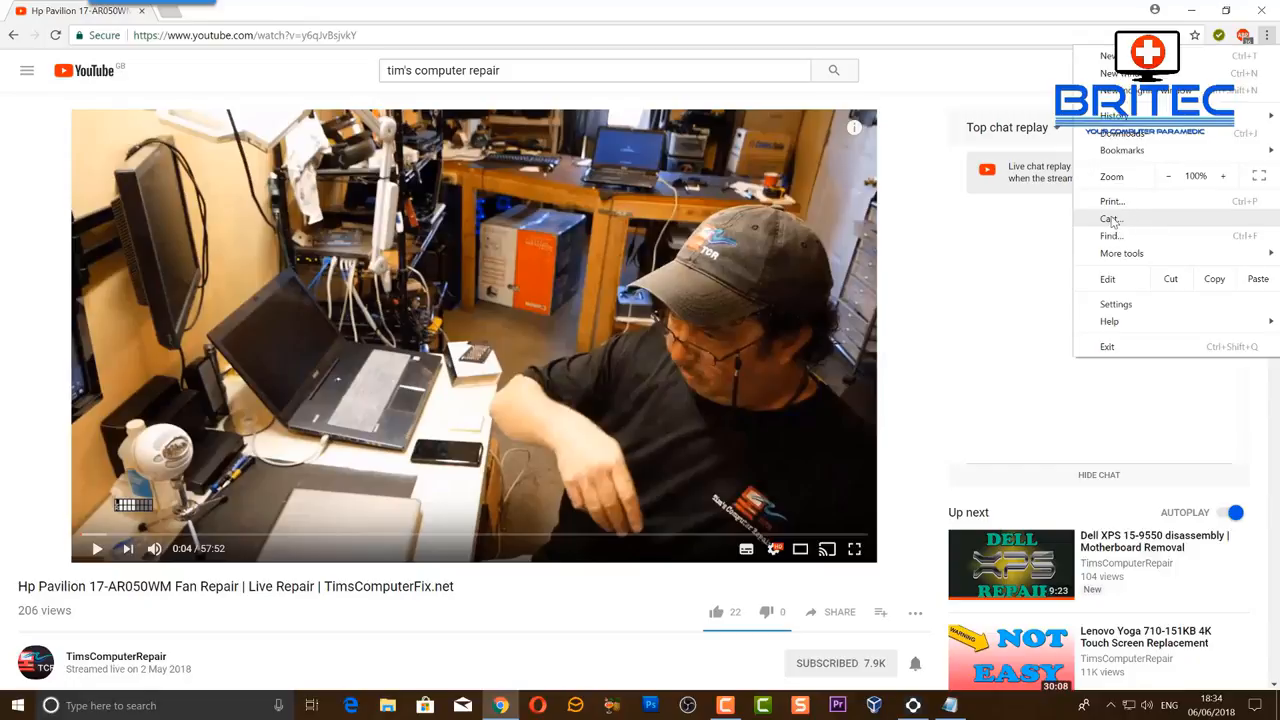
pyautogui.click(1112, 218)
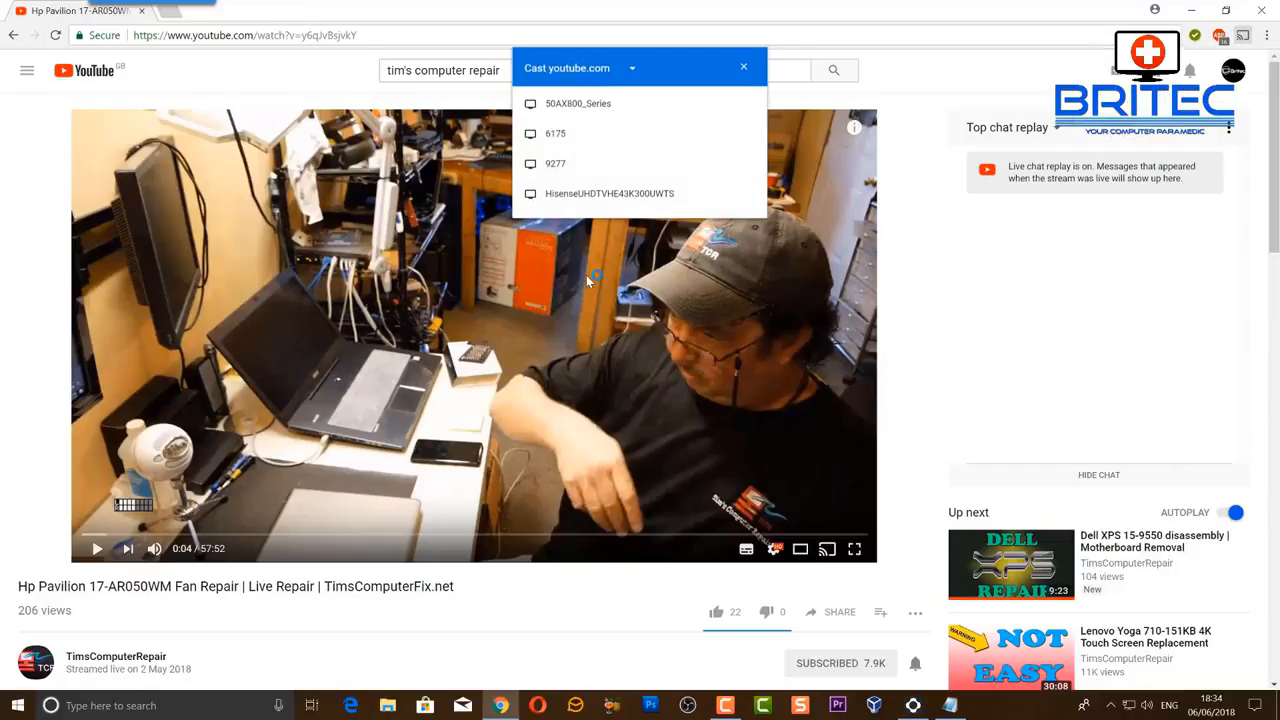
pyautogui.moveTo(580, 132)
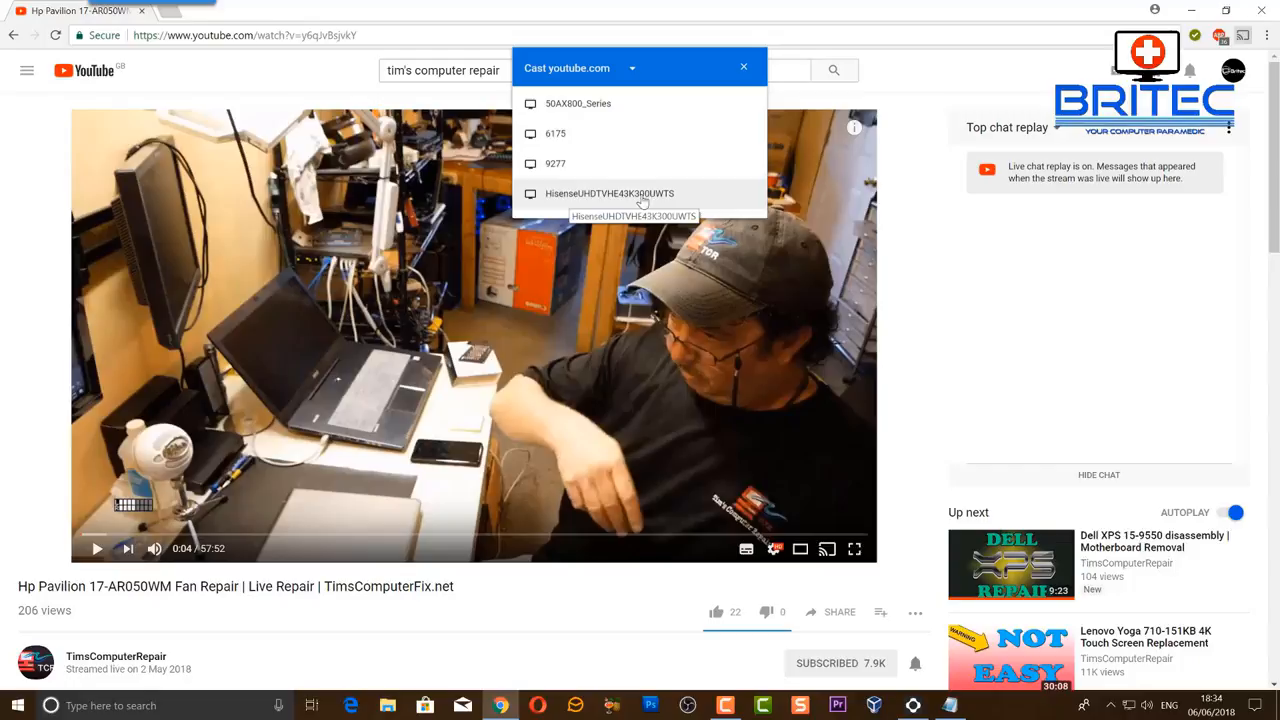
pyautogui.moveTo(588, 200)
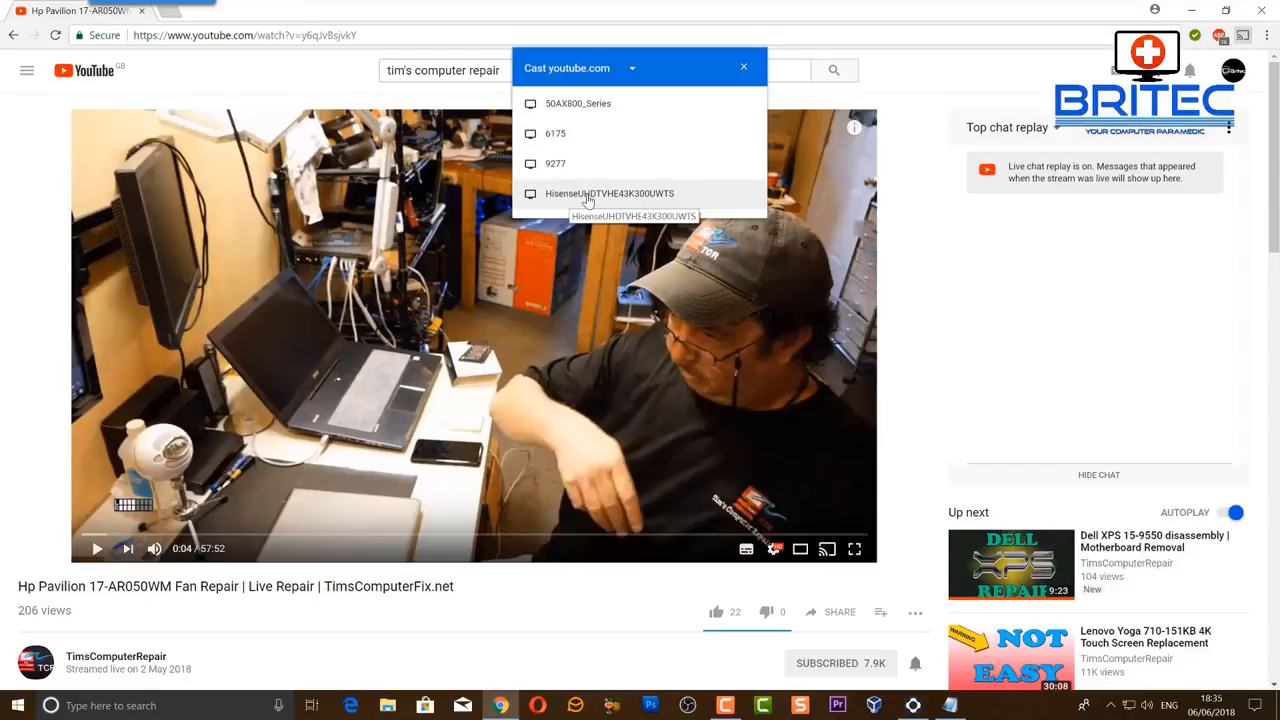
# Cast the video to HisenseUHDTV and confirm the player shows it connected.
pyautogui.click(608, 192)
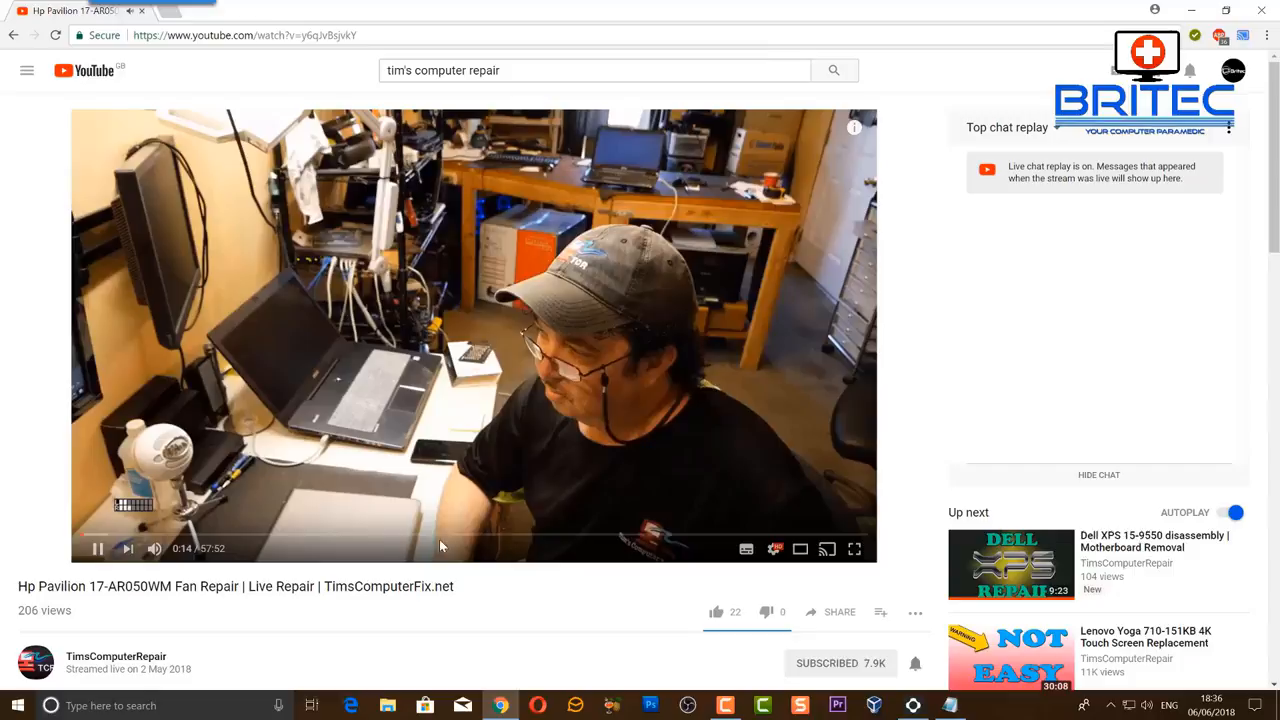
pyautogui.click(826, 548)
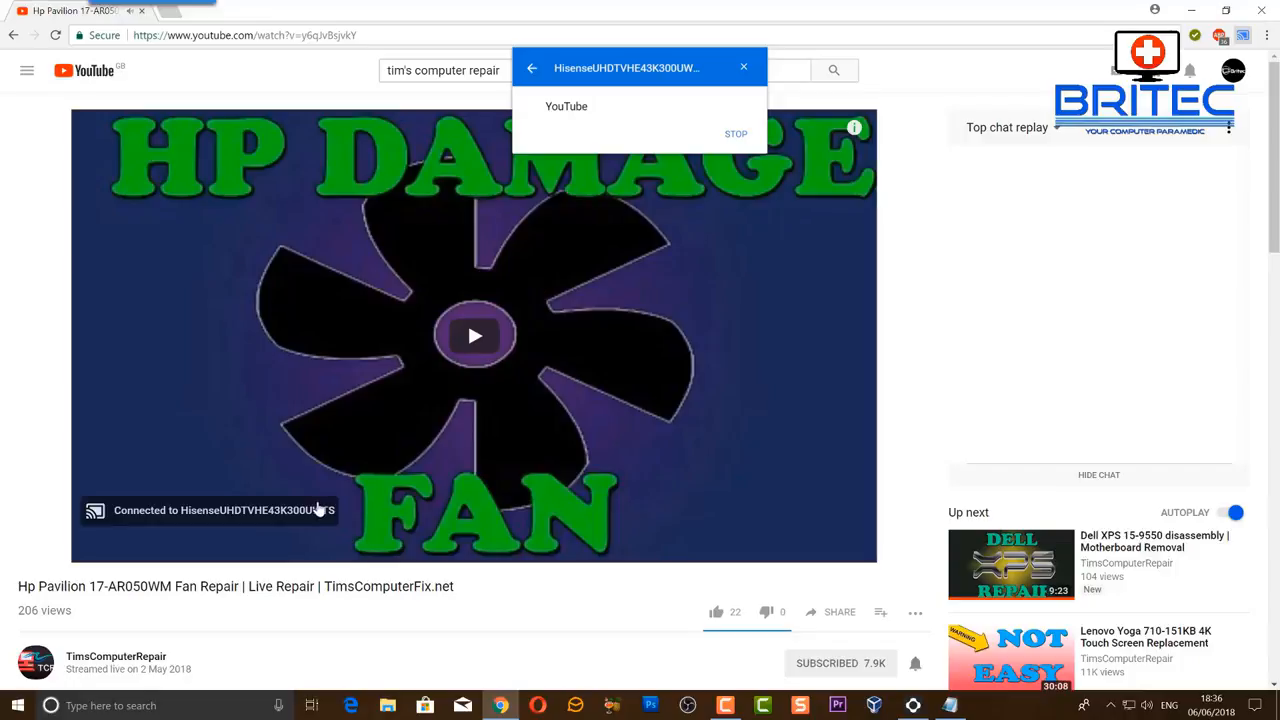
pyautogui.moveTo(290, 502)
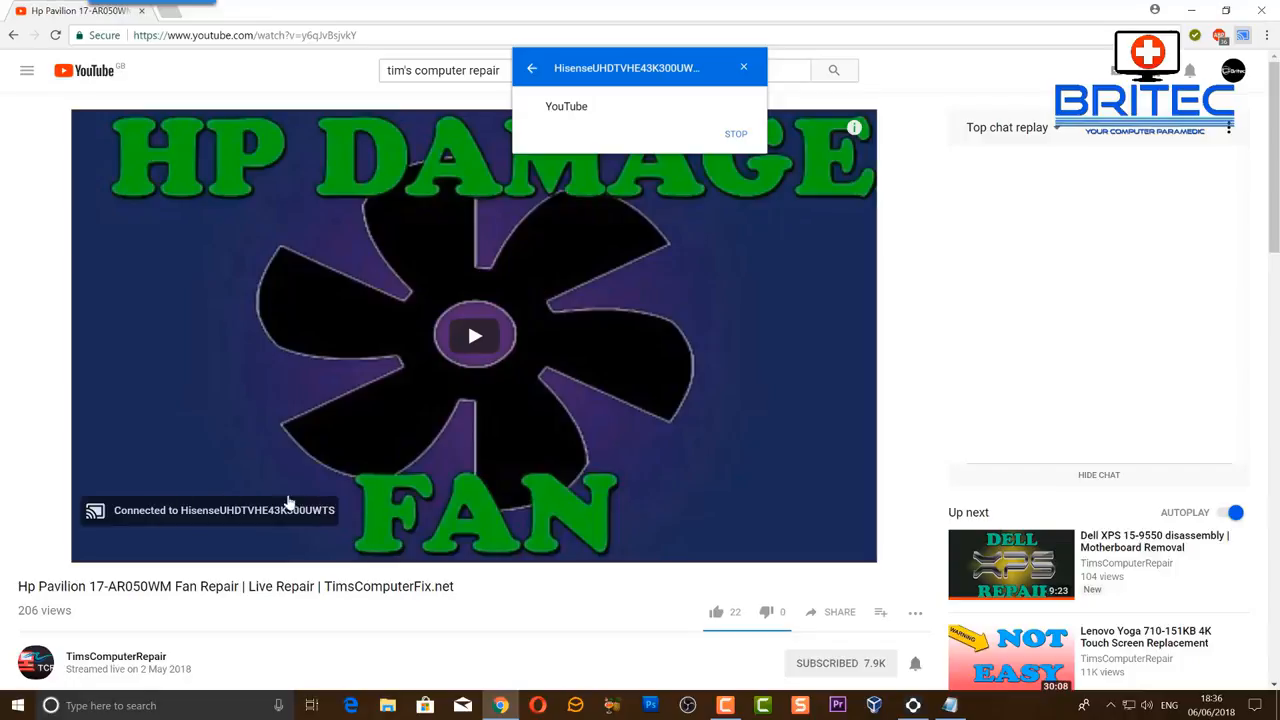
pyautogui.moveTo(416, 532)
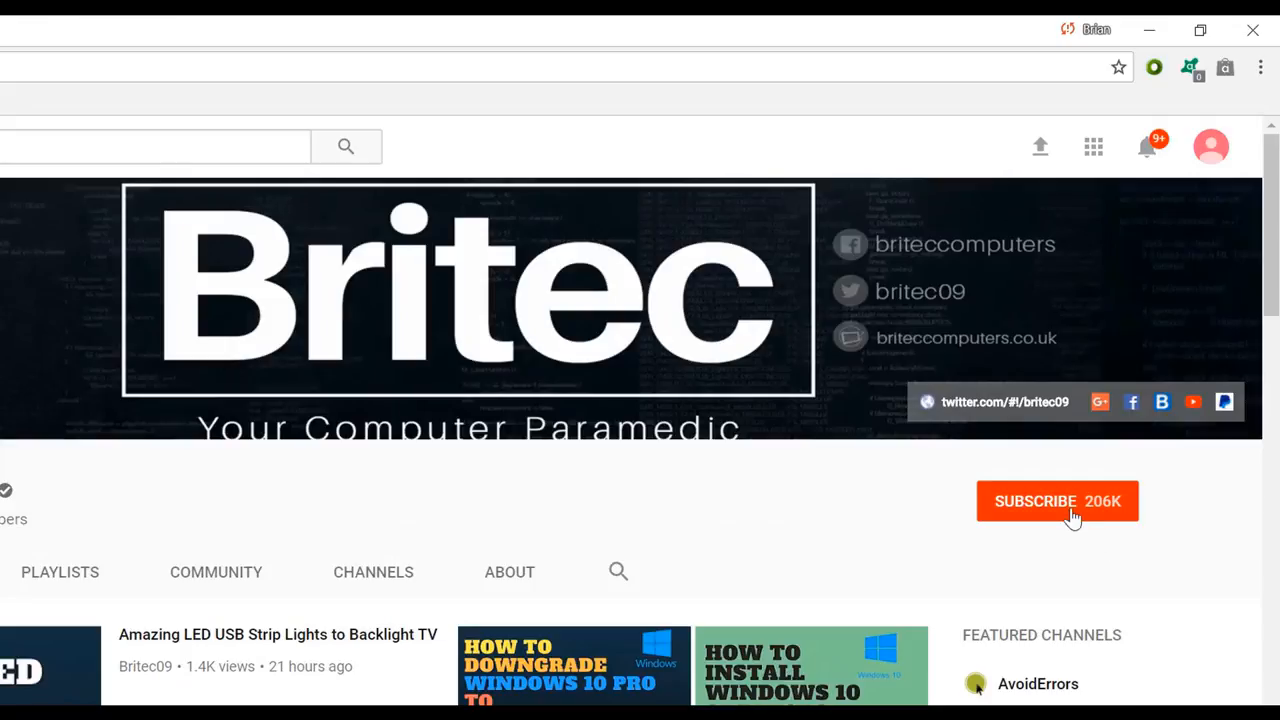
# Subscribe to the Britec channel from its channel page.
pyautogui.click(1056, 500)
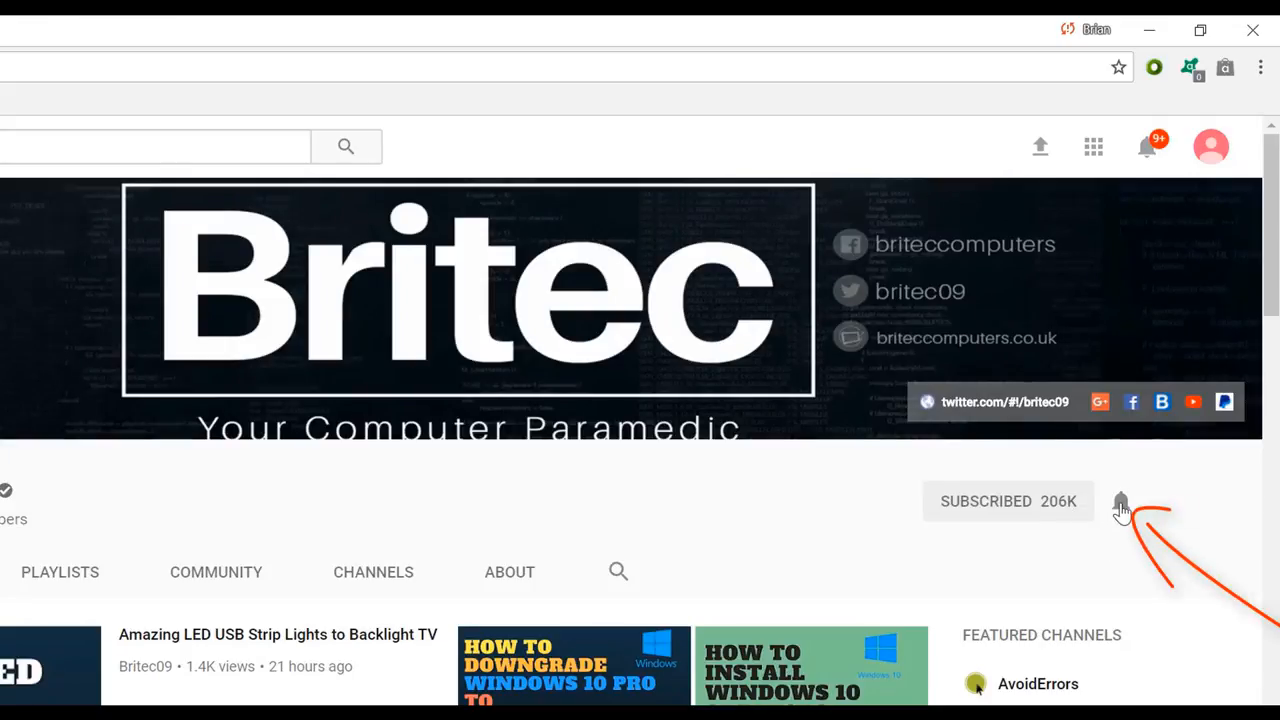